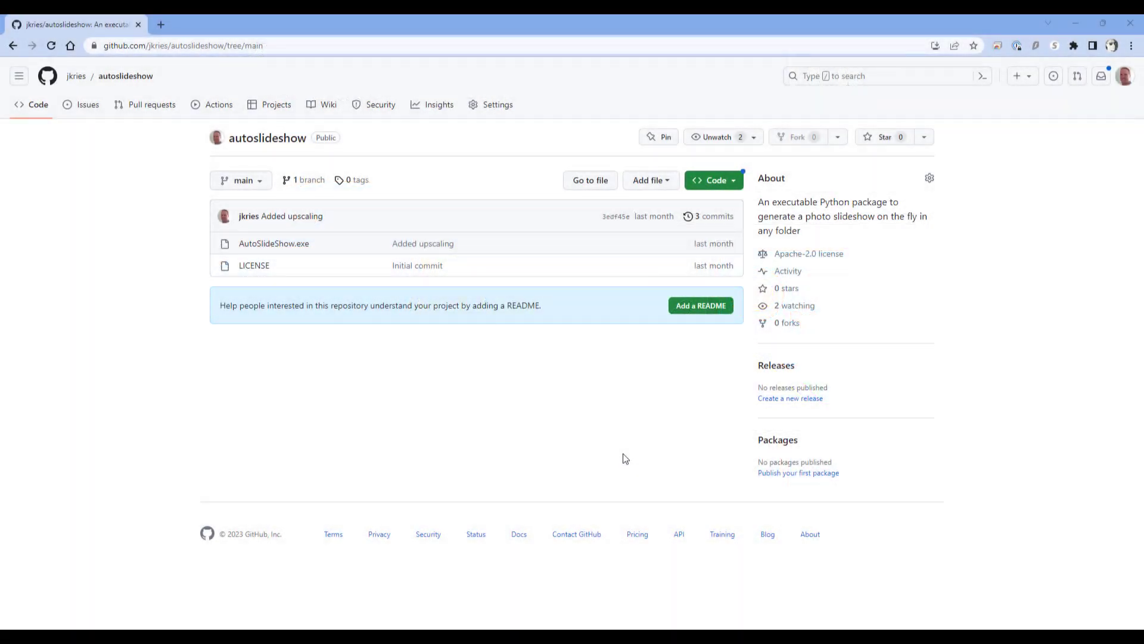
pyautogui.moveTo(317, 331)
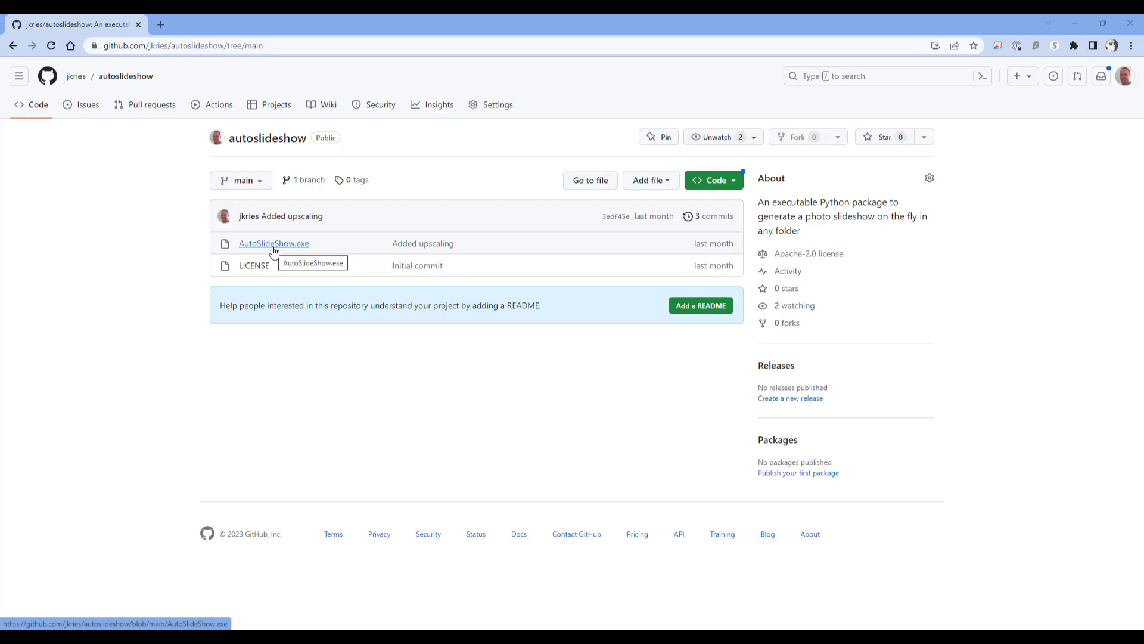
pyautogui.moveTo(287, 248)
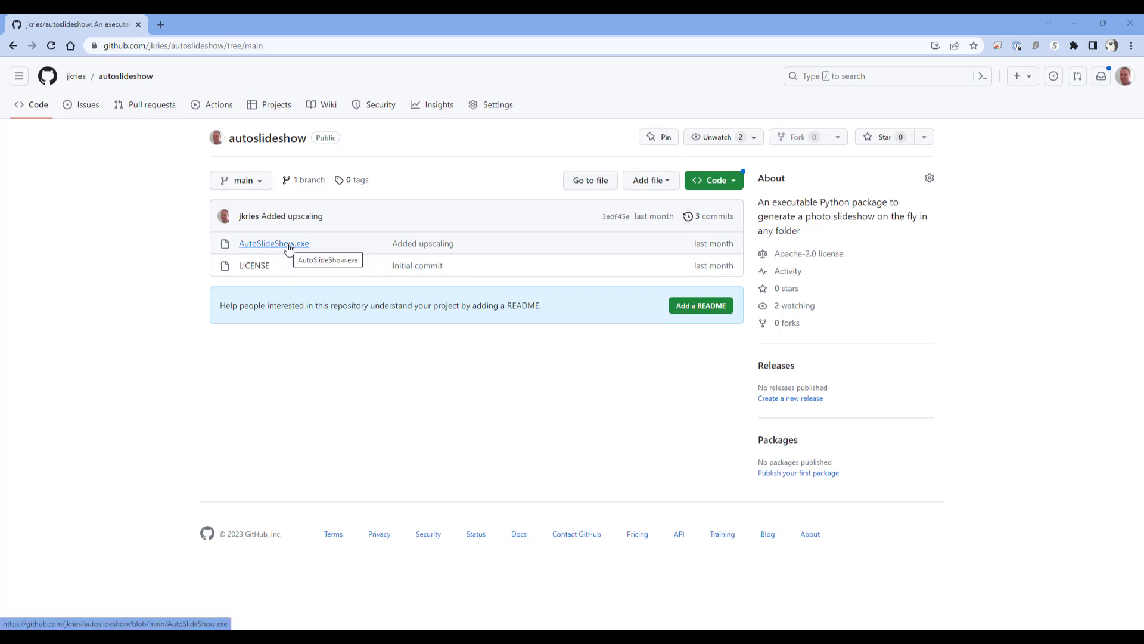
# Step: Open the AutoSlideShow.exe file page from the repository file list
pyautogui.click(274, 243)
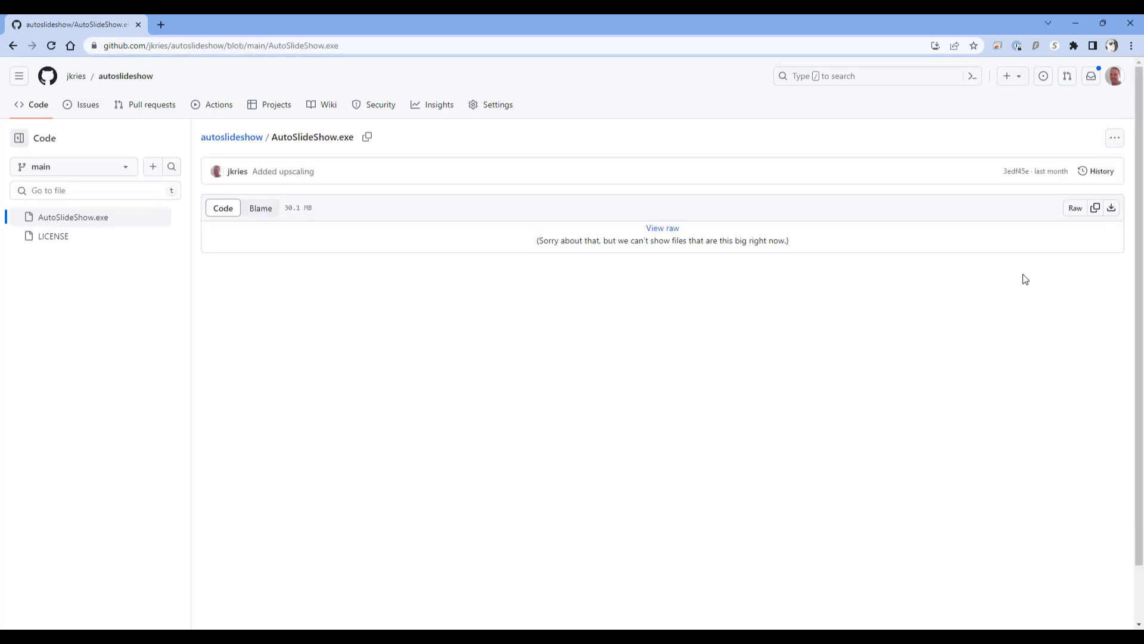
# Step: Download the raw AutoSlideShow.exe and save it into Pictures › autoslideshow
pyautogui.click(1111, 208)
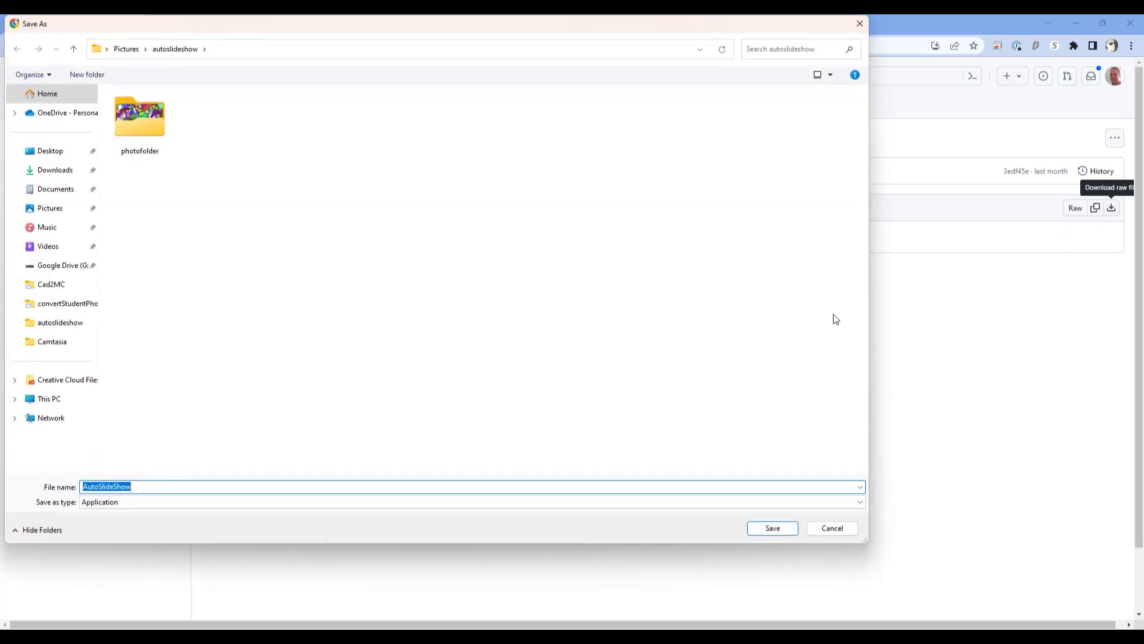
pyautogui.moveTo(203, 171)
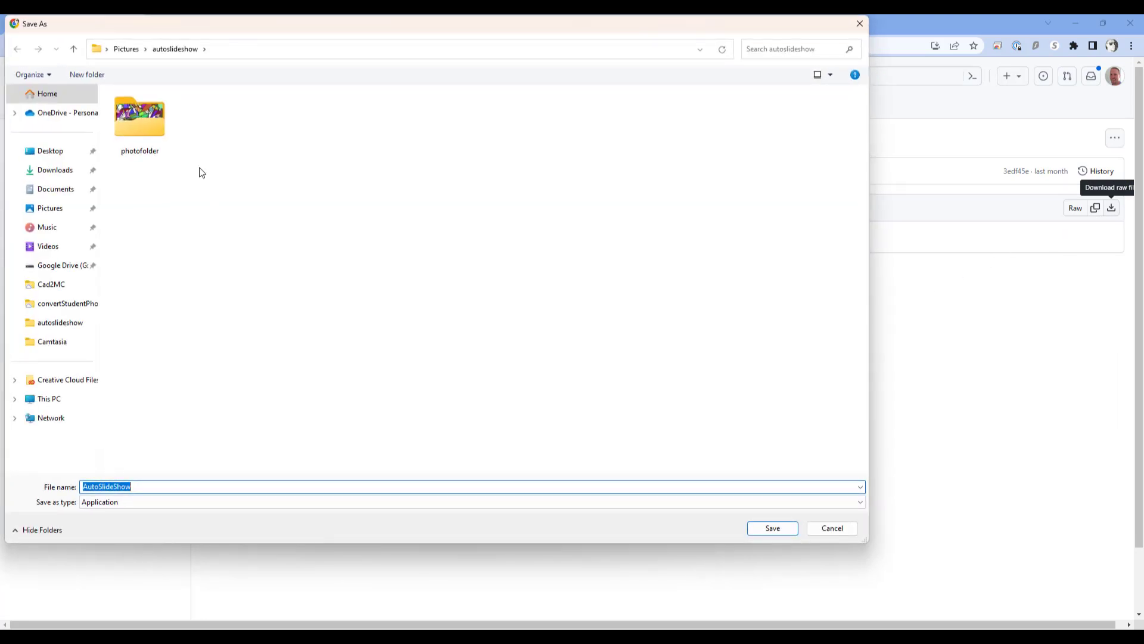
pyautogui.moveTo(191, 181)
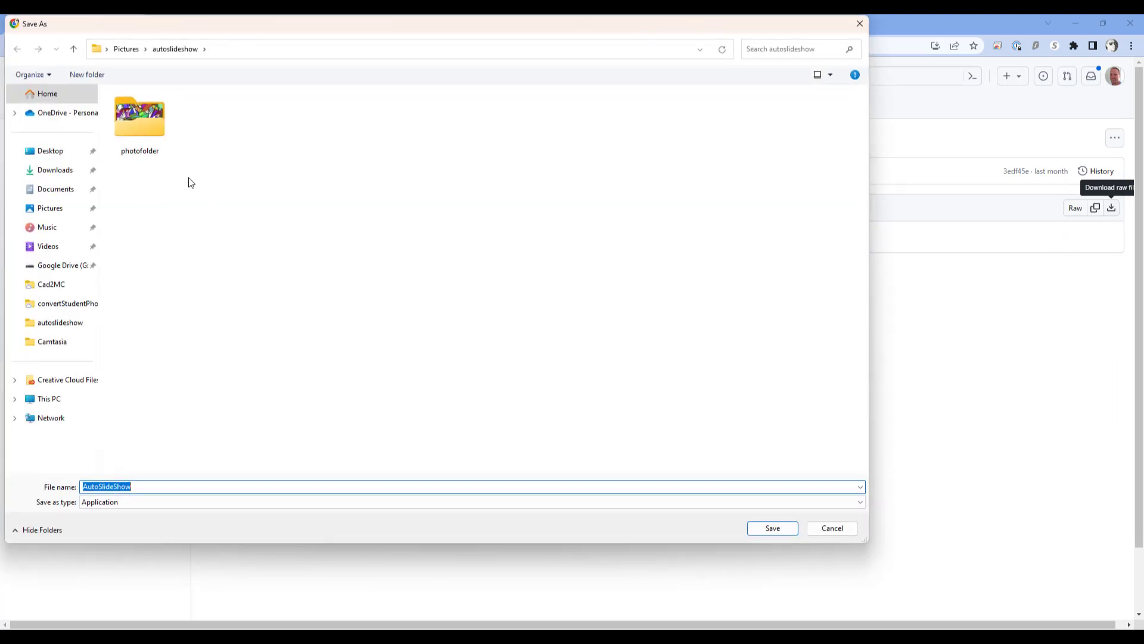
pyautogui.click(771, 528)
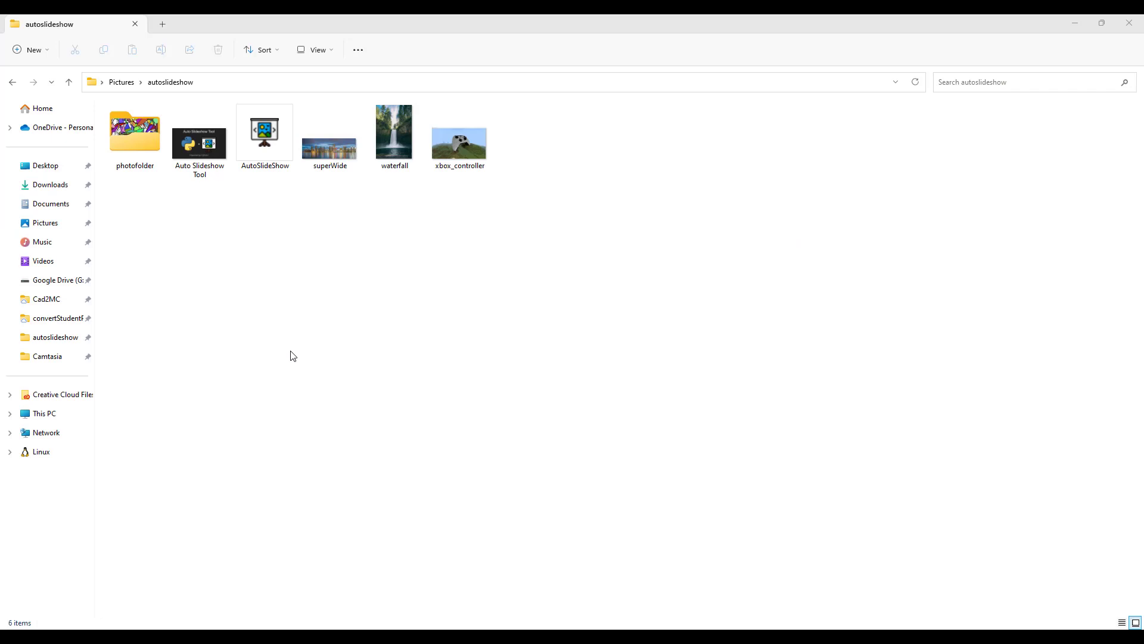
pyautogui.click(264, 131)
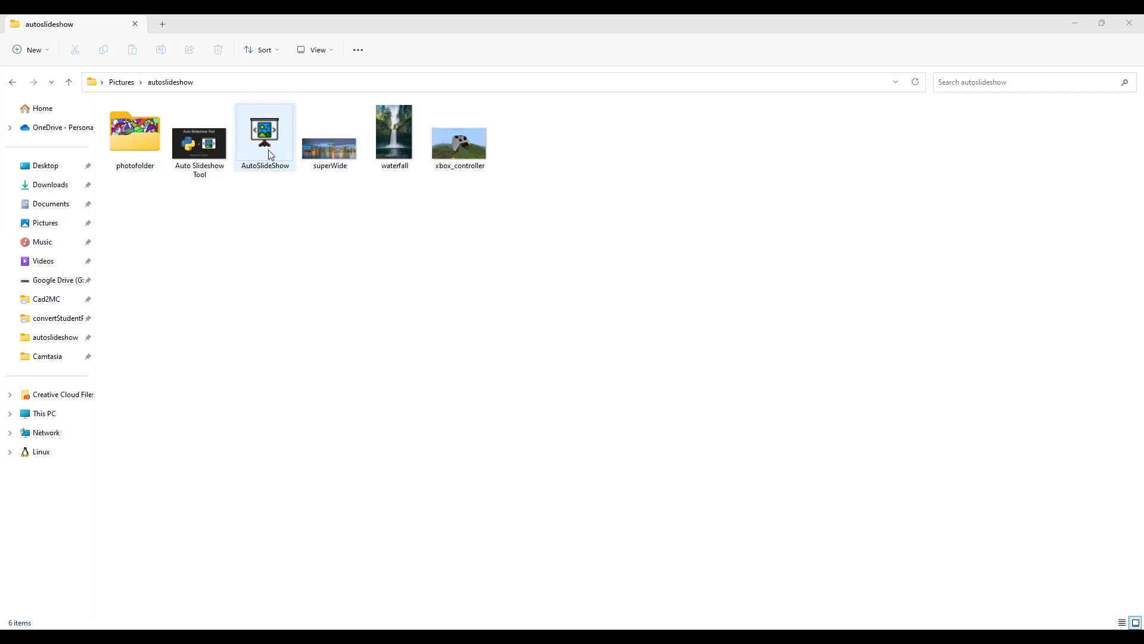
pyautogui.click(199, 139)
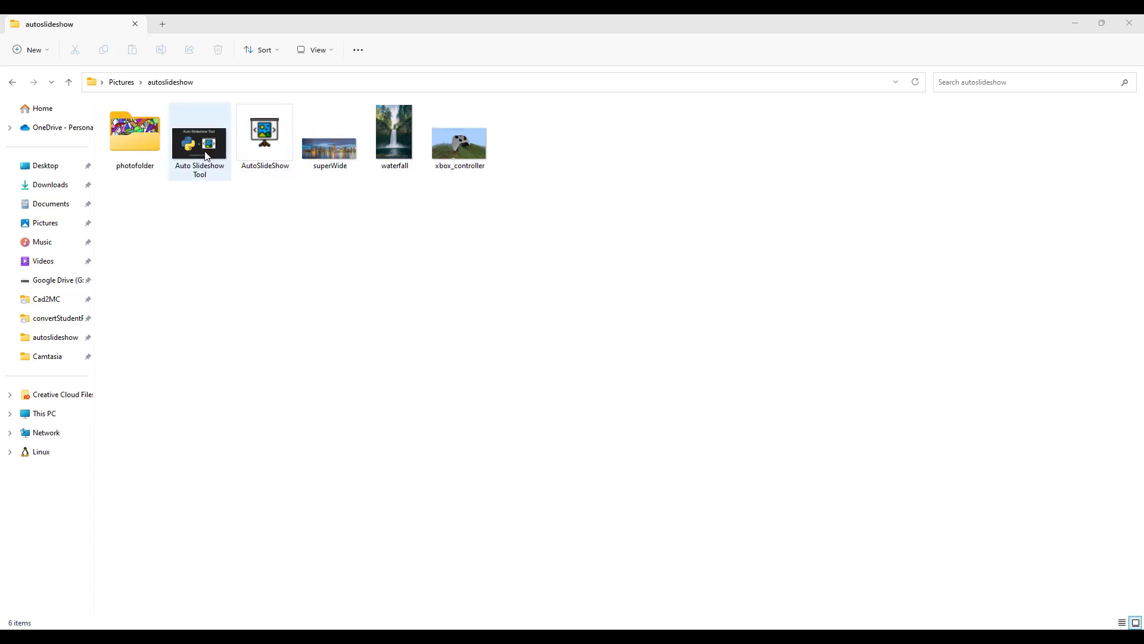
pyautogui.click(268, 259)
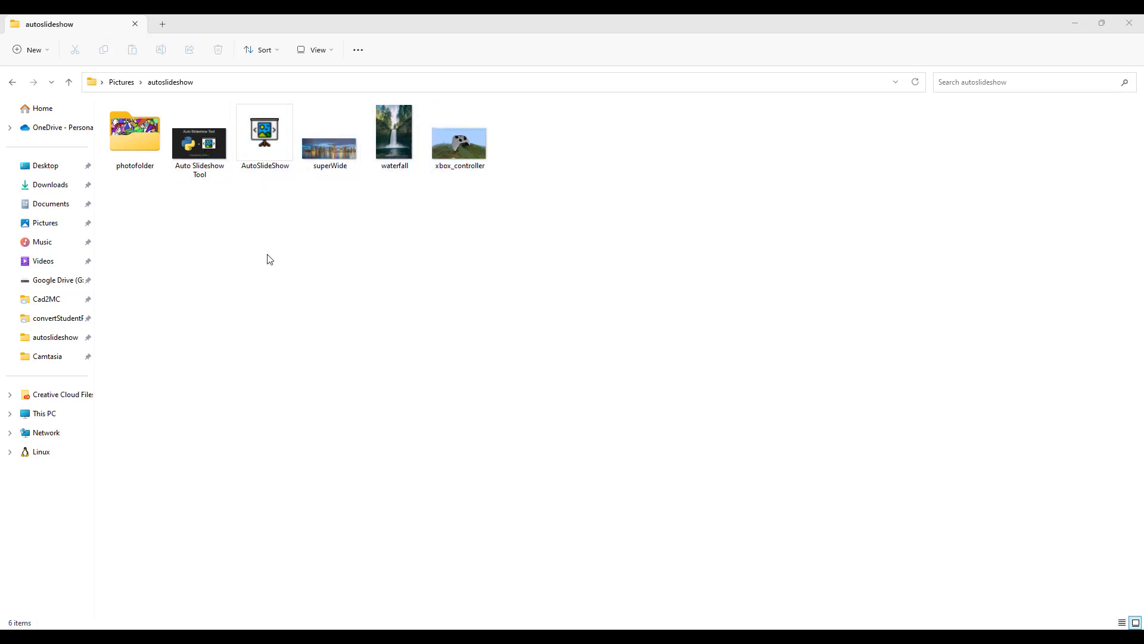
pyautogui.click(135, 131)
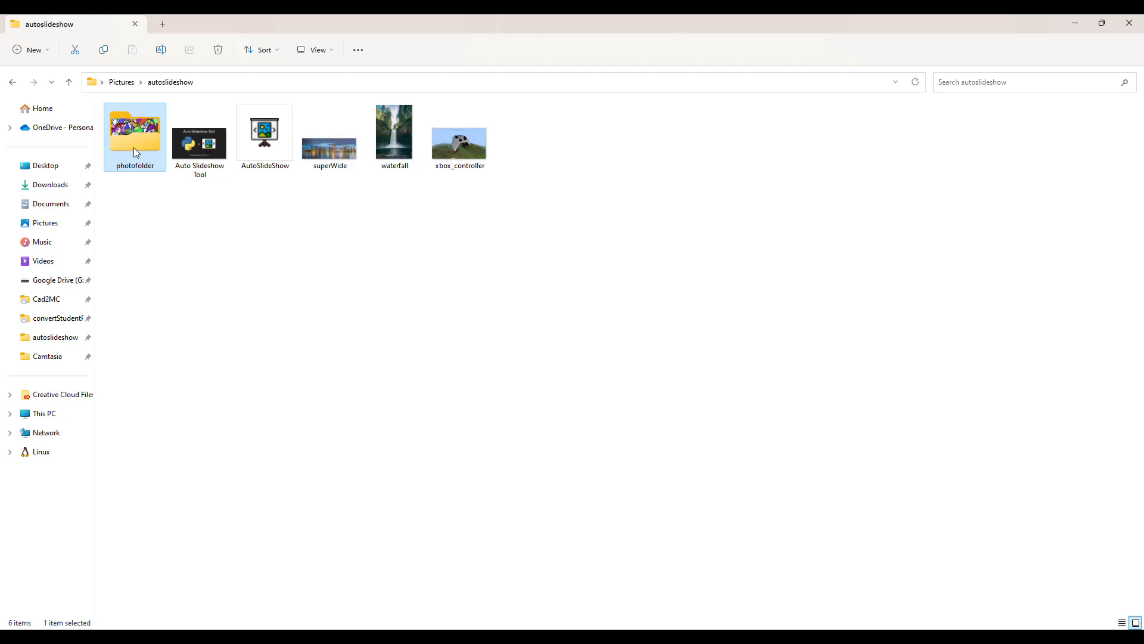
pyautogui.doubleClick(135, 133)
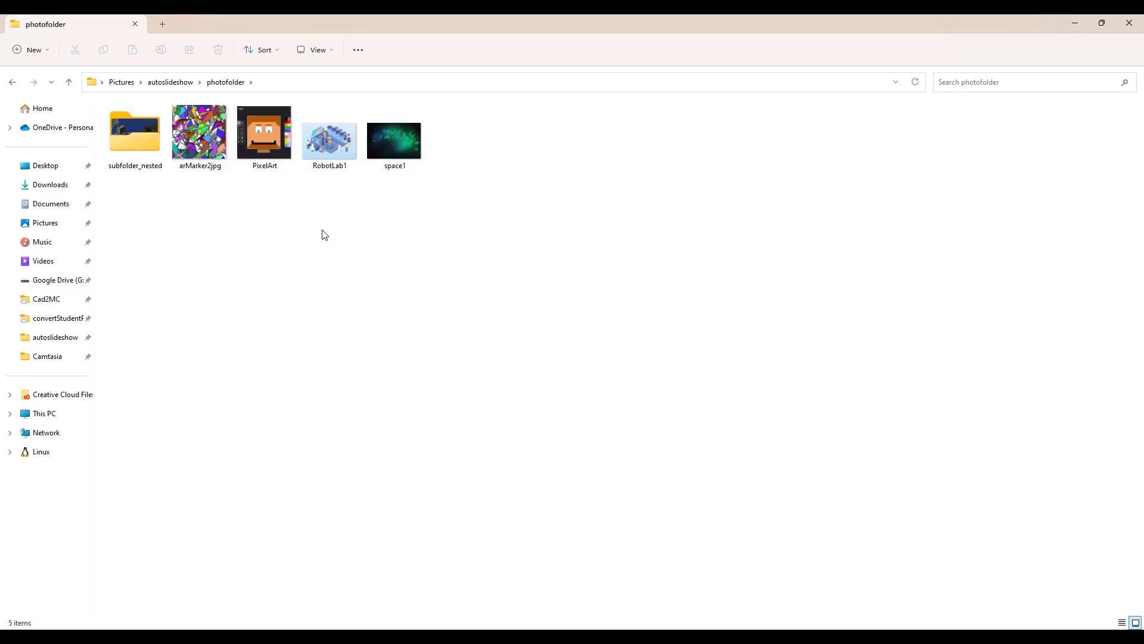
pyautogui.click(134, 131)
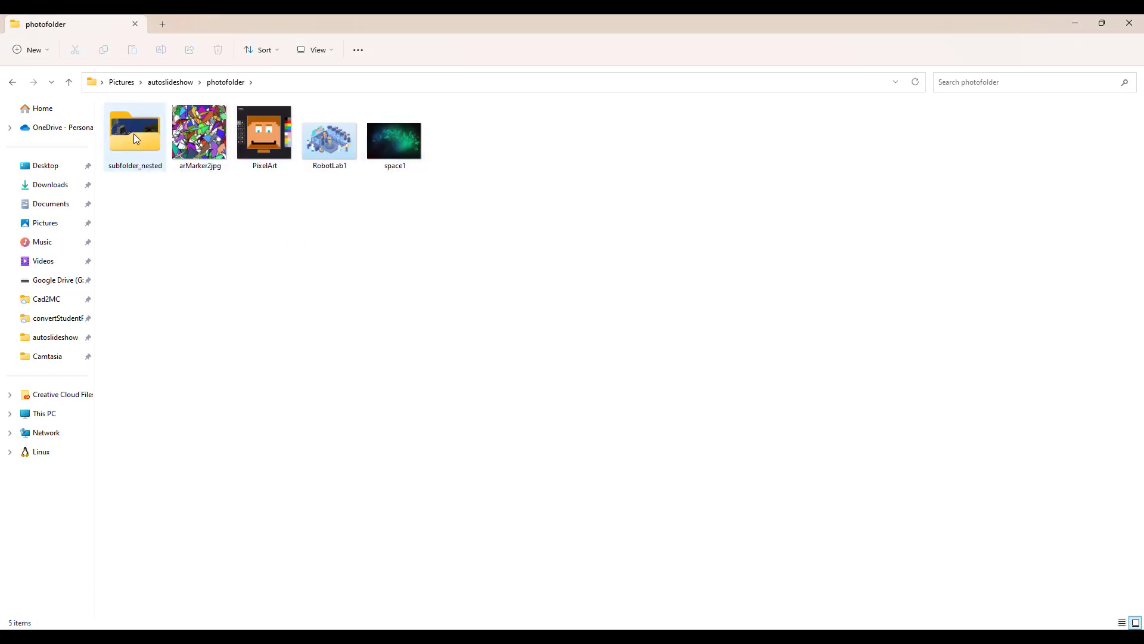
pyautogui.doubleClick(135, 130)
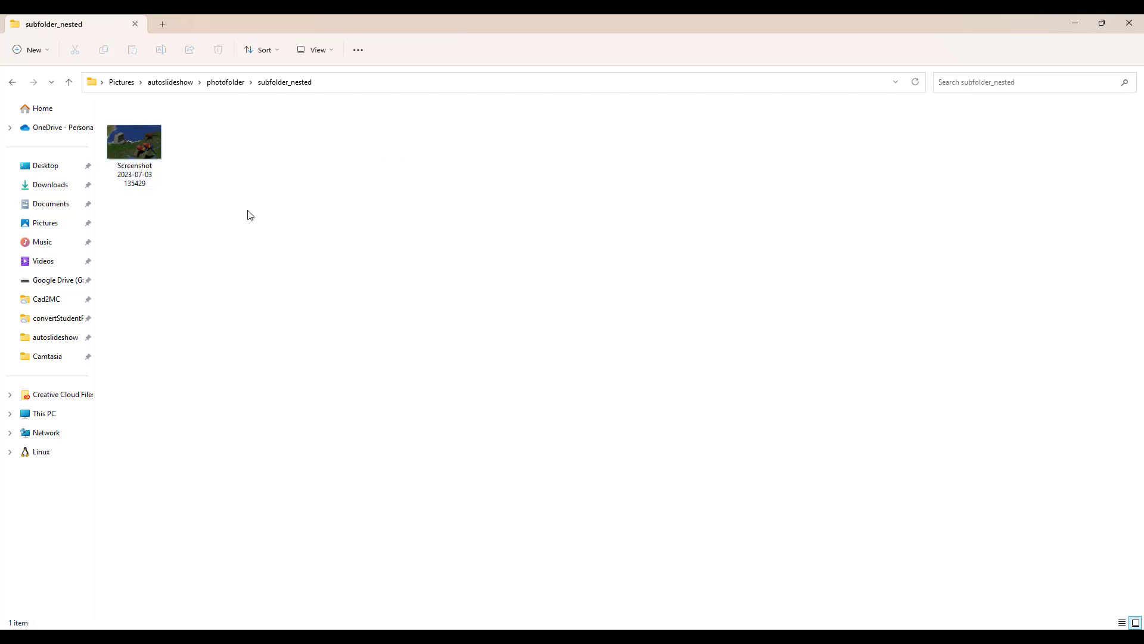
pyautogui.moveTo(178, 96)
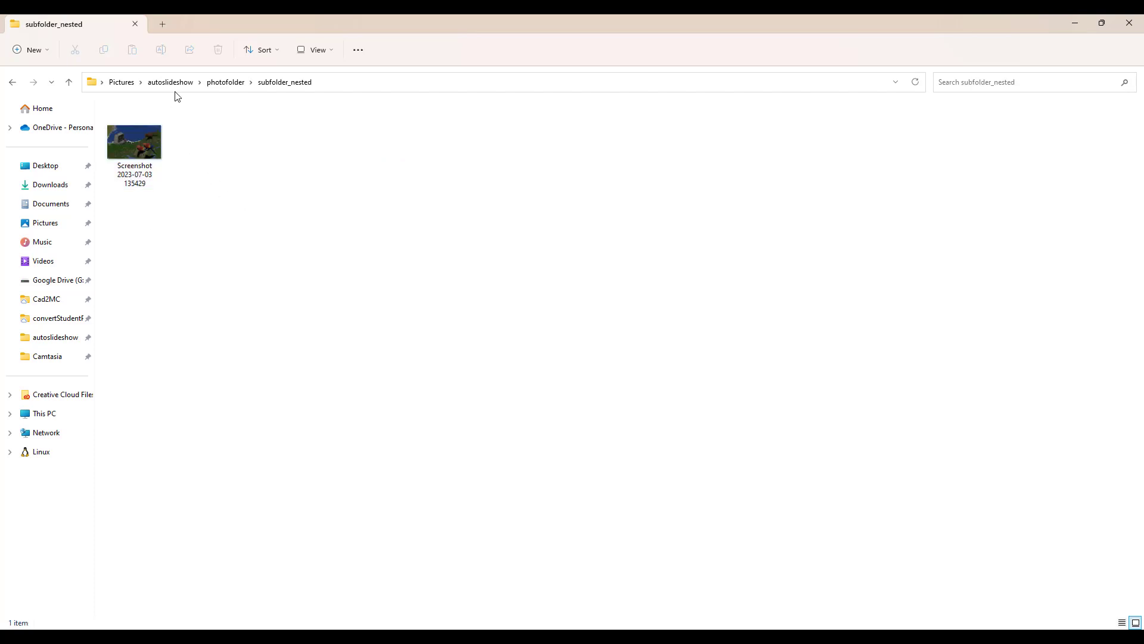
pyautogui.click(169, 82)
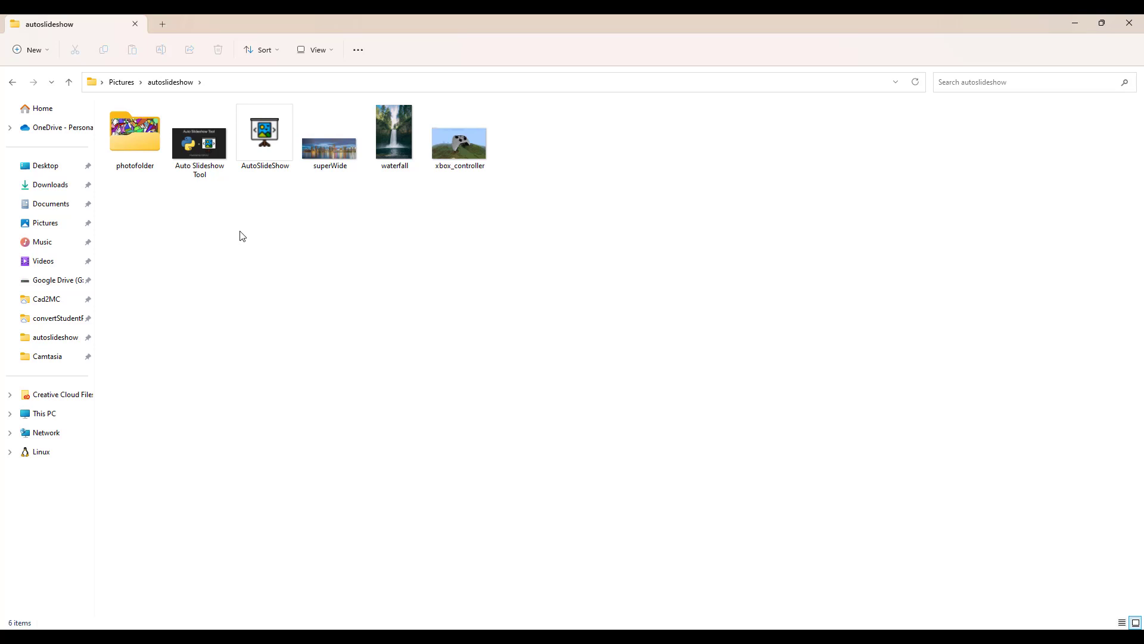
pyautogui.click(265, 135)
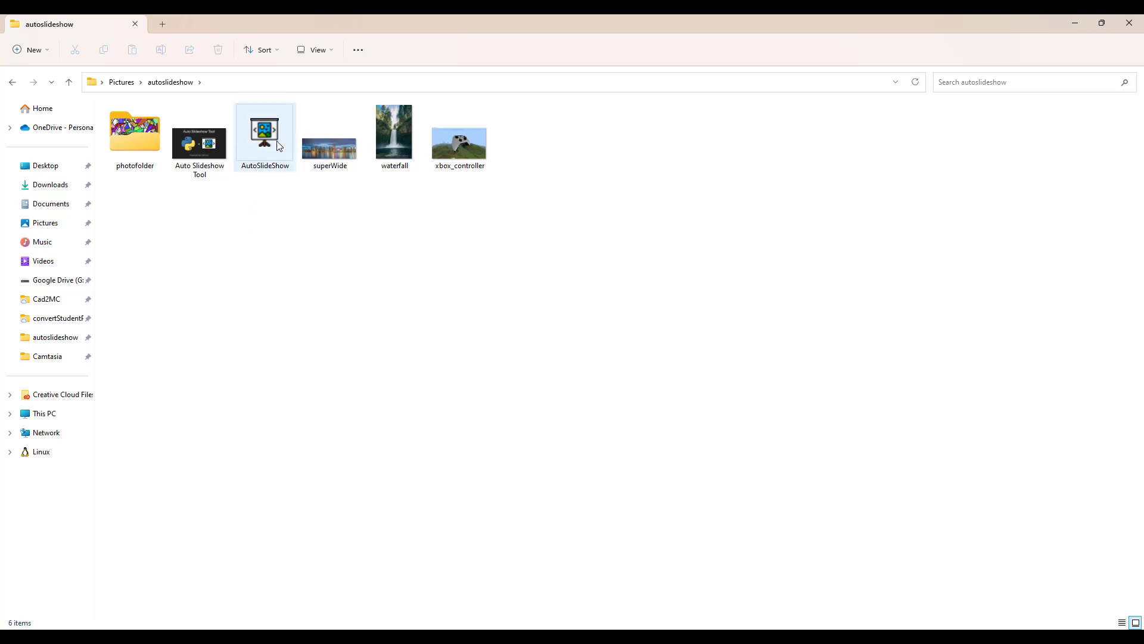
pyautogui.moveTo(265, 131)
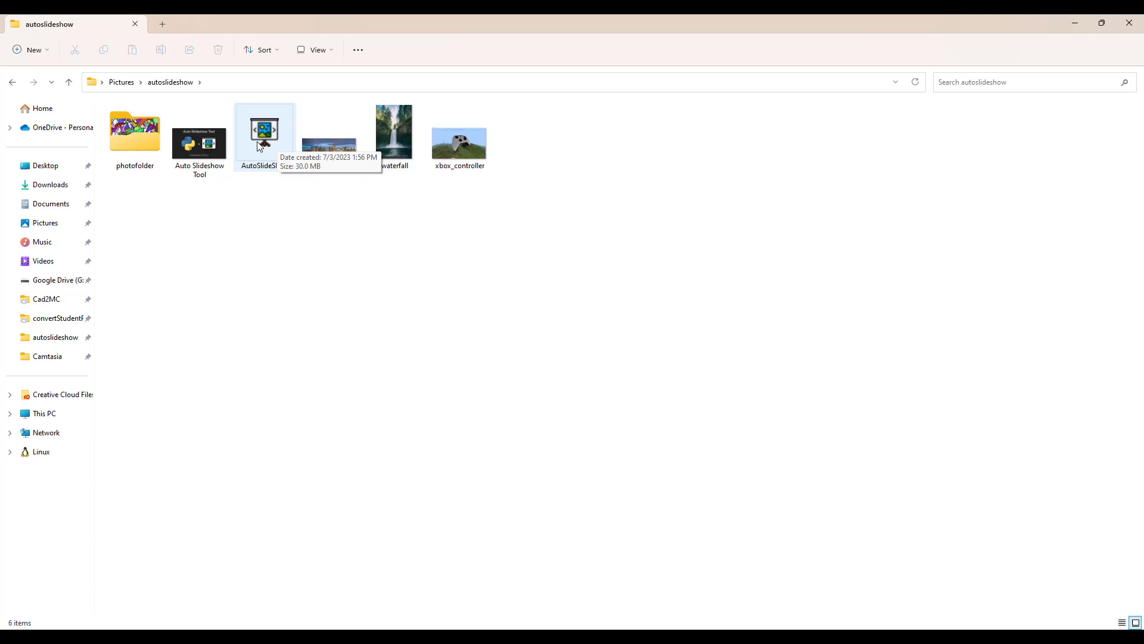
# Step: Launch AutoSlideShow.exe and choose Run anyway past the SmartScreen warning
pyautogui.doubleClick(264, 130)
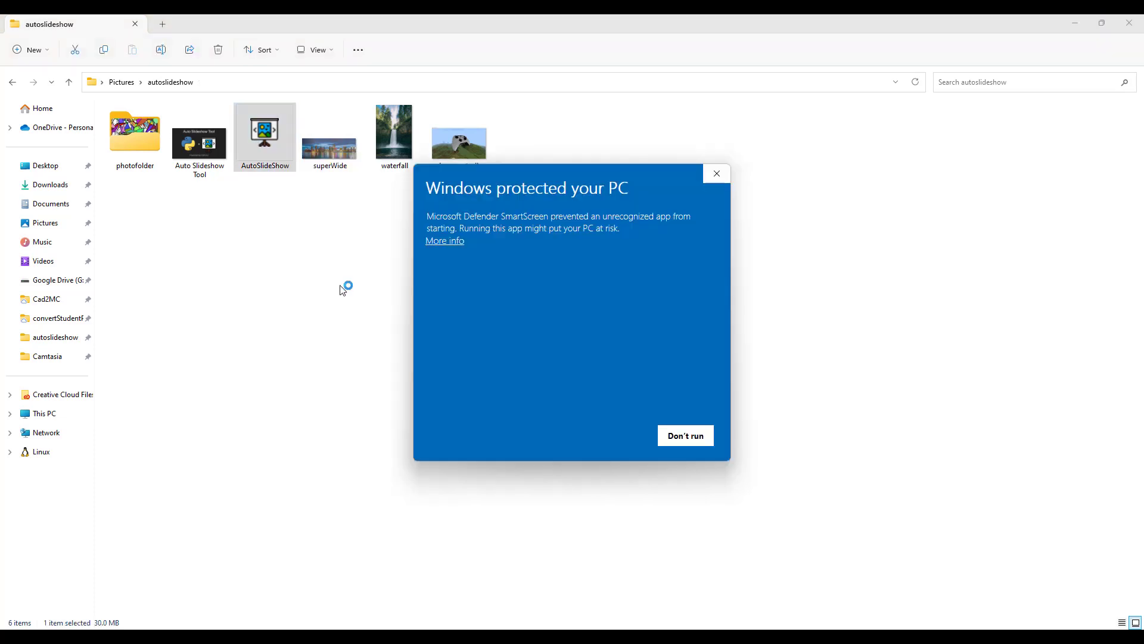
pyautogui.moveTo(494, 245)
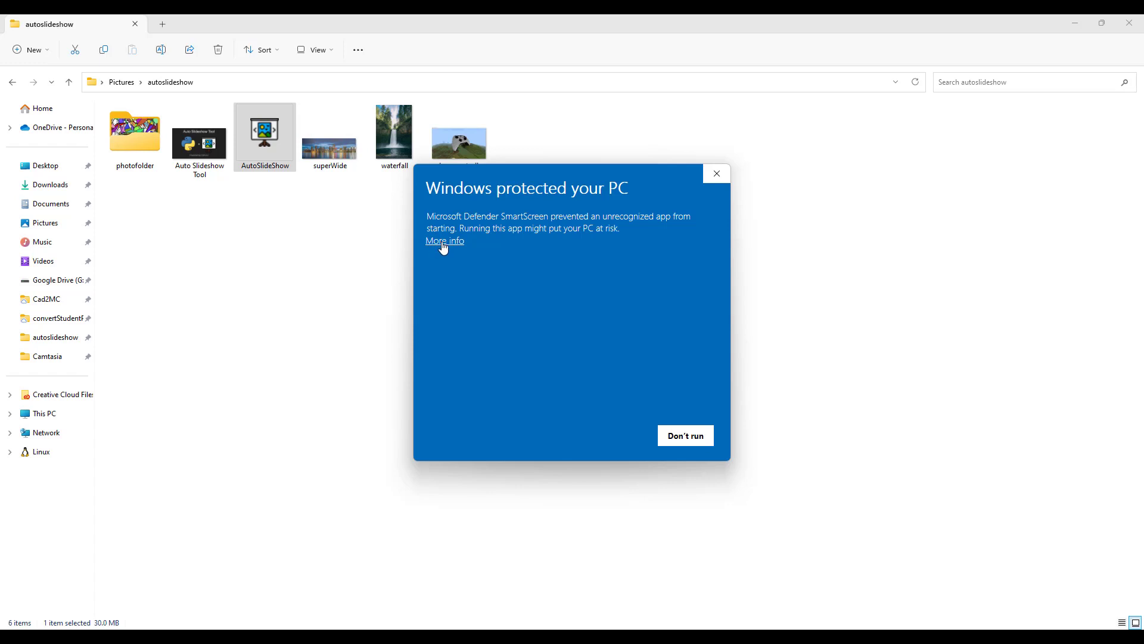
pyautogui.click(443, 241)
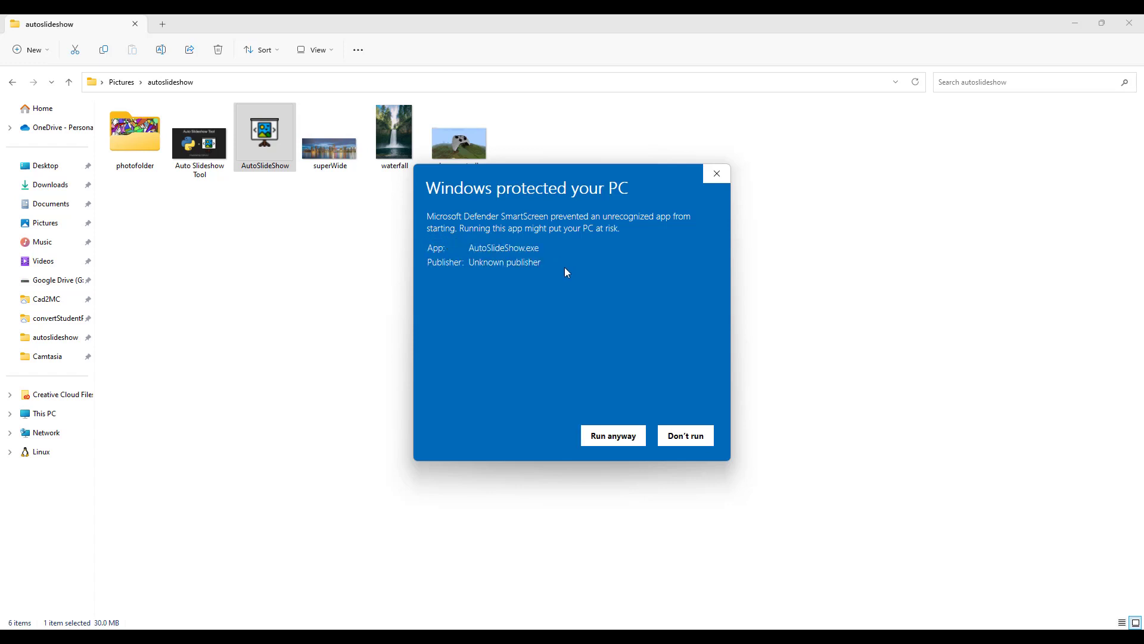
pyautogui.moveTo(613, 436)
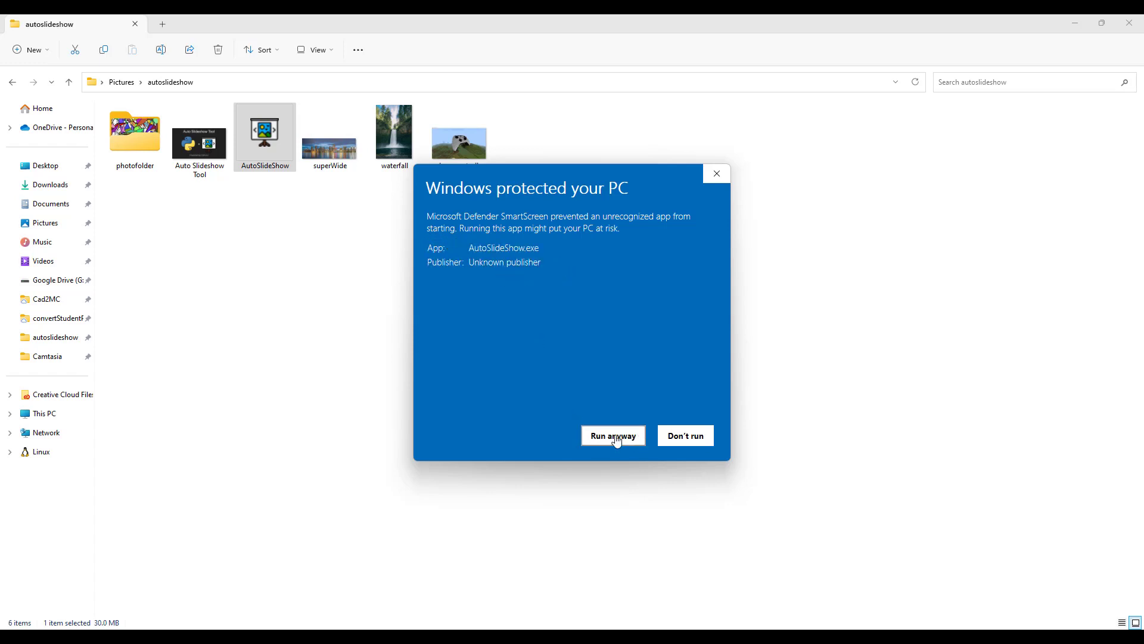
pyautogui.click(612, 437)
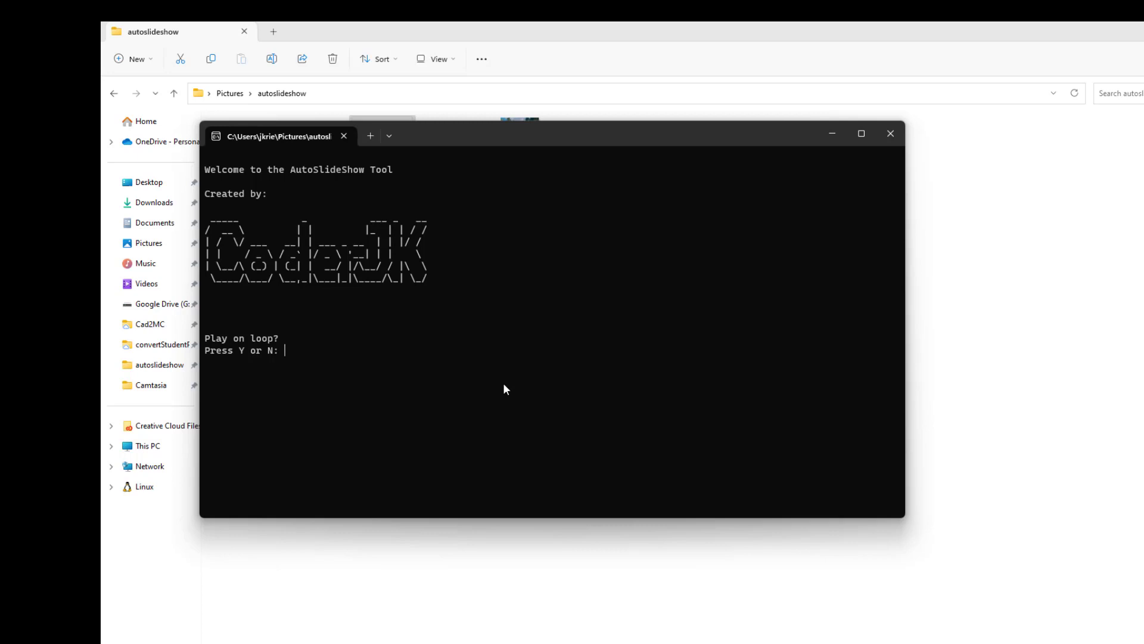
# Step: Answer n to looping, y to random order, 3 seconds per image, and start the slideshow
pyautogui.write('n')
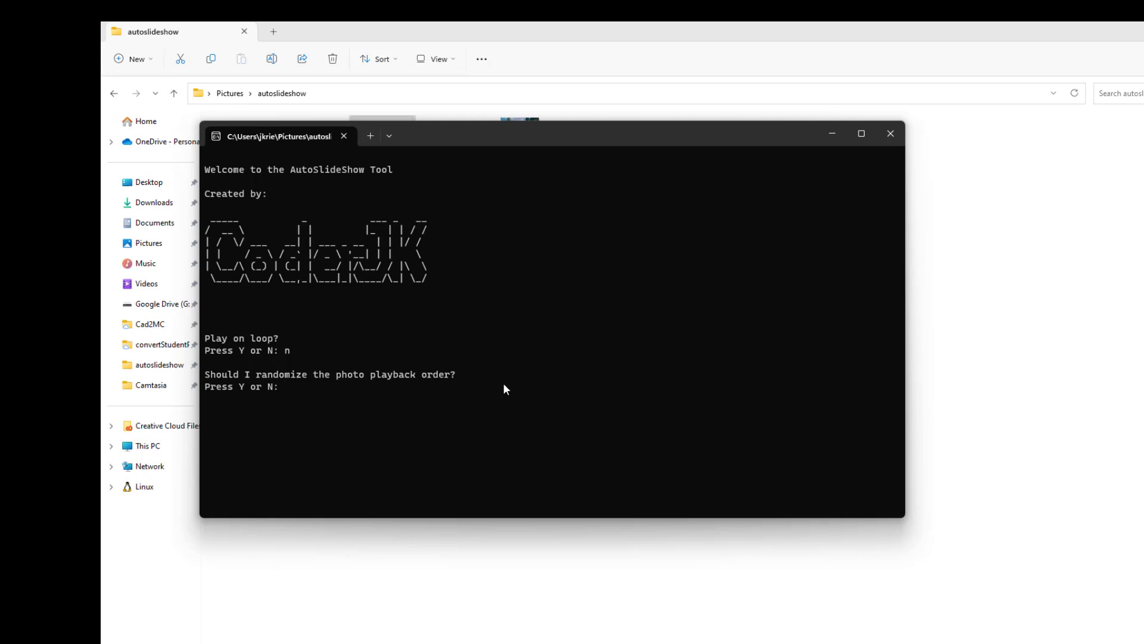
pyautogui.write('y')
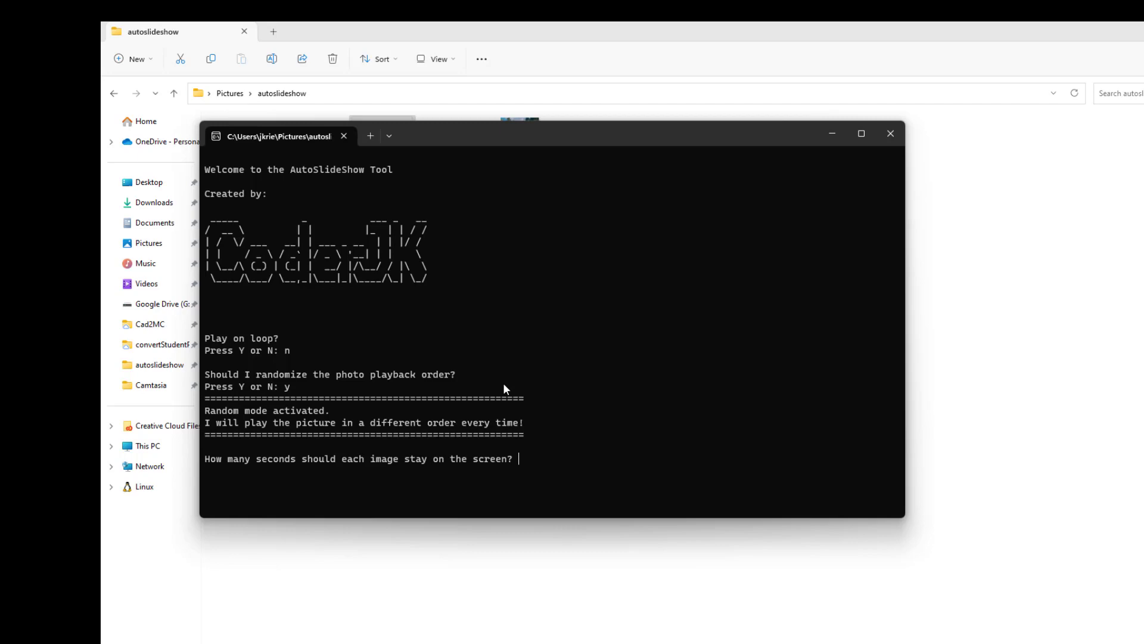
pyautogui.write('3')
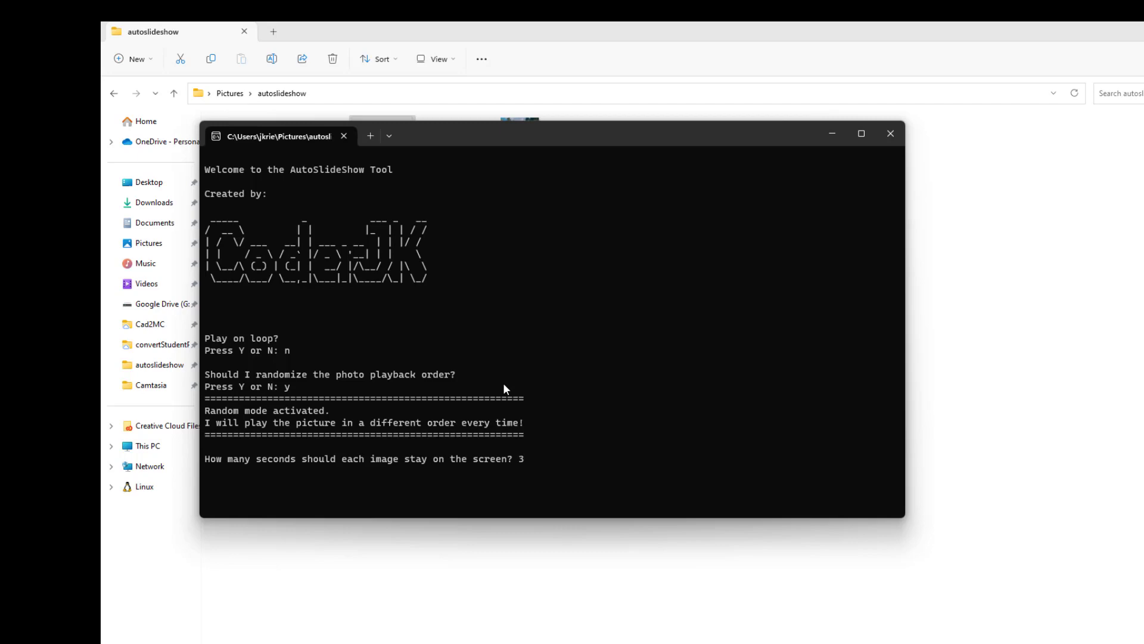
pyautogui.press('enter')
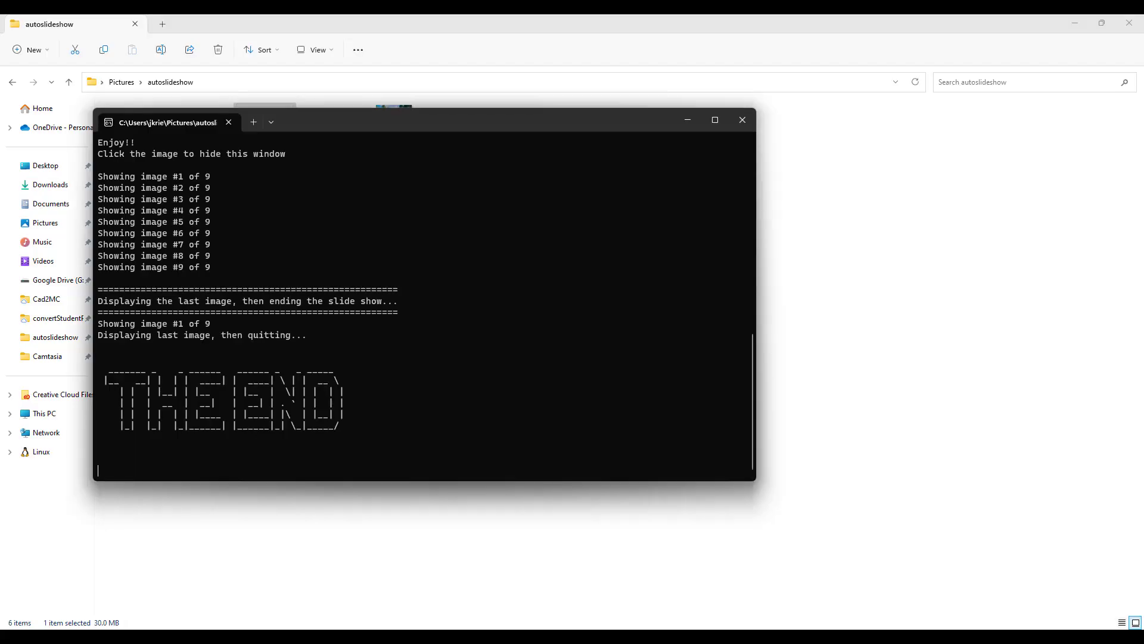
# Step: Close the finished slideshow console, returning to the autoslideshow folder
pyautogui.click(742, 119)
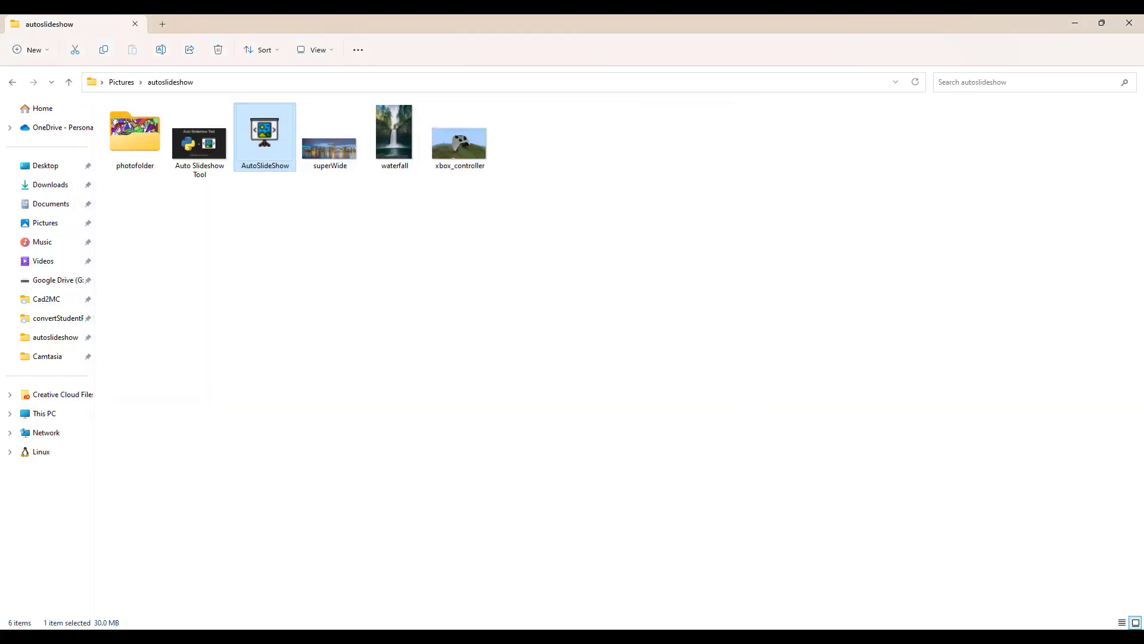